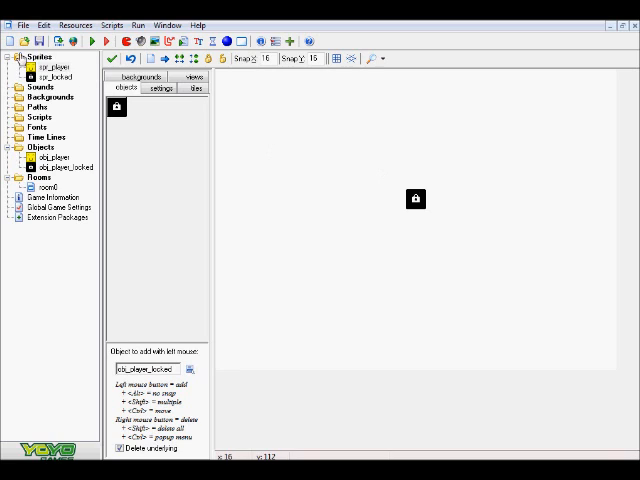
Review the player and locked sprites' properties and close them again.
{"action": "left_click", "coordinate": [56, 64]}
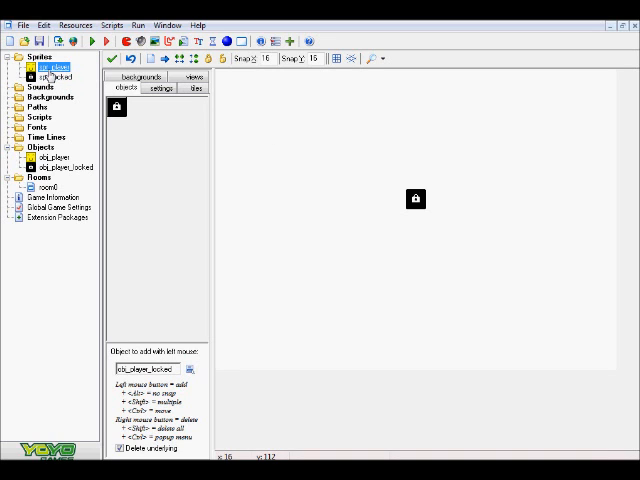
{"action": "left_click", "coordinate": [58, 168]}
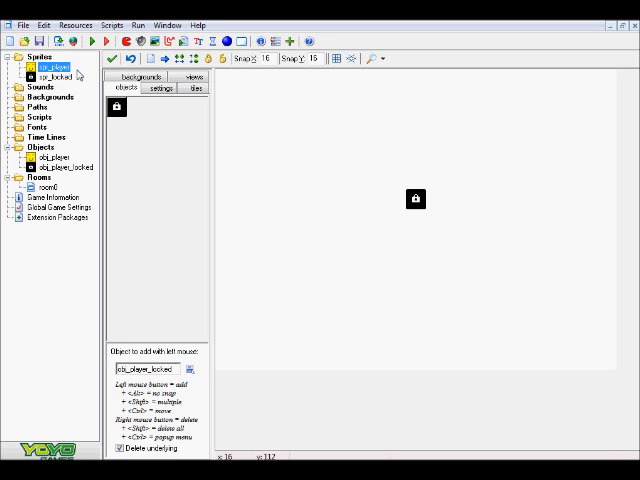
{"action": "double_click", "coordinate": [50, 66]}
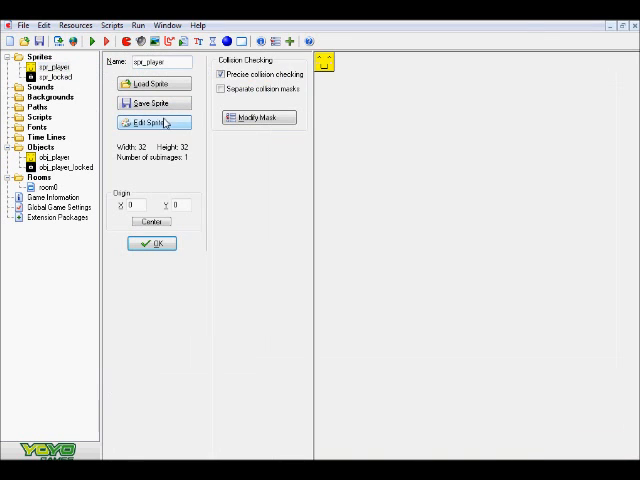
{"action": "left_click", "coordinate": [152, 122]}
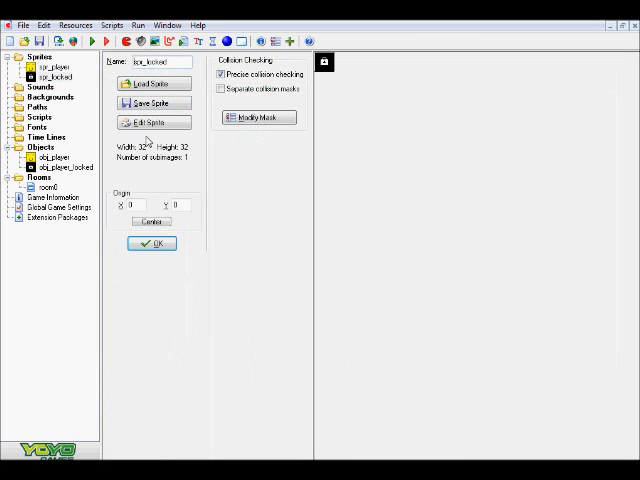
{"action": "left_click", "coordinate": [152, 122]}
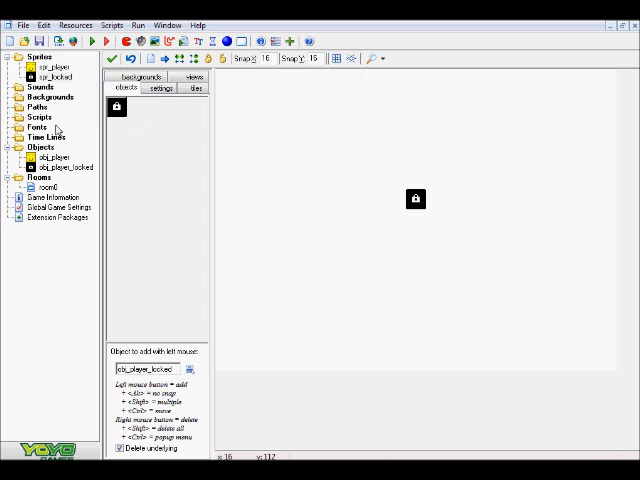
Review obj_player, then leave obj_player_locked open with its event chooser cancelled.
{"action": "double_click", "coordinate": [54, 158]}
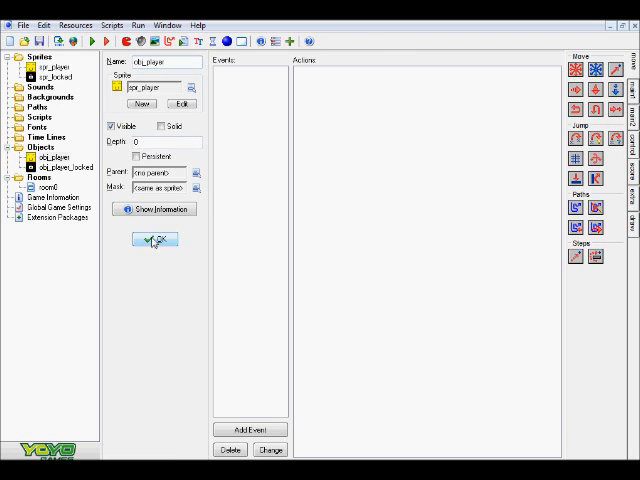
{"action": "left_click", "coordinate": [152, 240]}
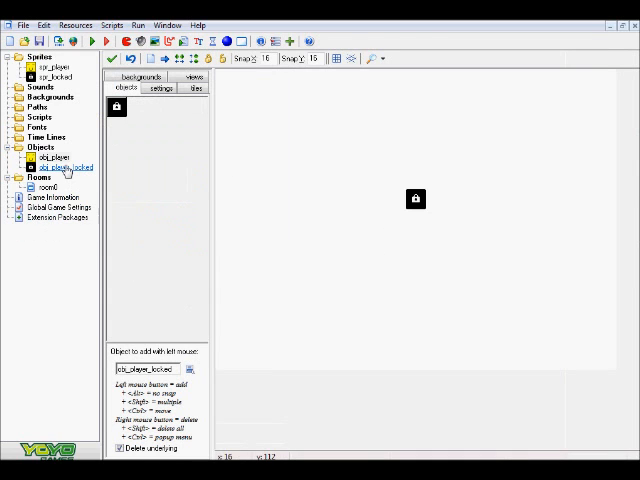
{"action": "left_click", "coordinate": [64, 168]}
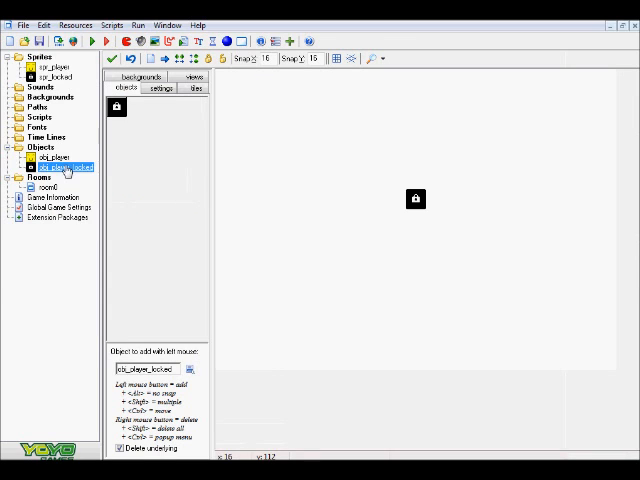
{"action": "double_click", "coordinate": [60, 168]}
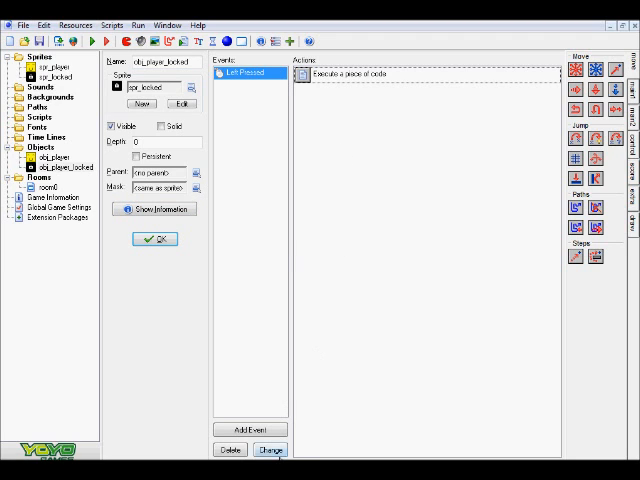
{"action": "mouse_move", "coordinate": [248, 428]}
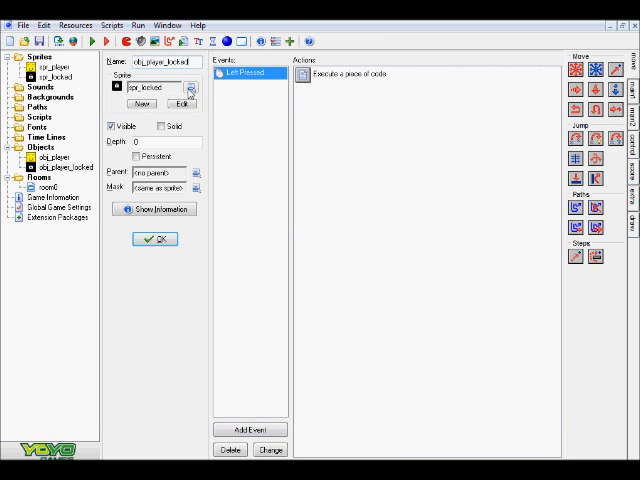
{"action": "left_click", "coordinate": [250, 428]}
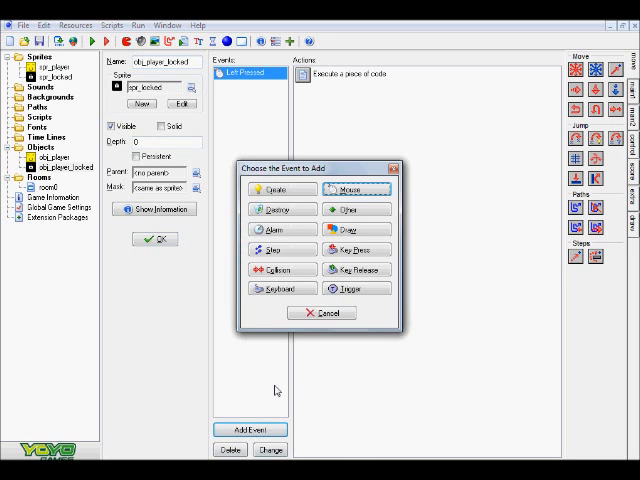
{"action": "left_click", "coordinate": [320, 312]}
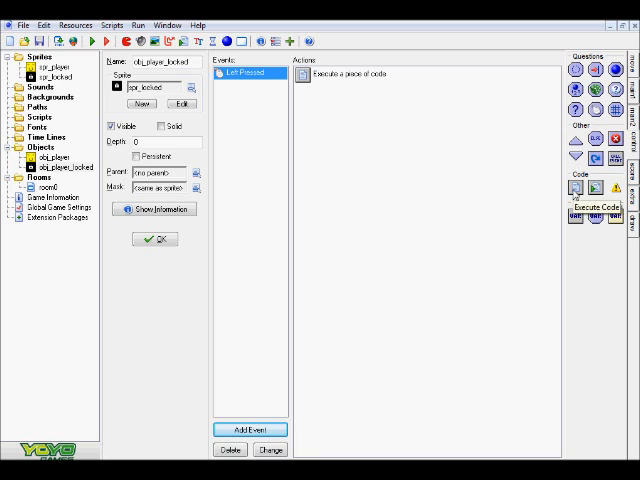
Edit the Execute Code action, selecting the prompt text and the unlock word it checks.
{"action": "double_click", "coordinate": [352, 74]}
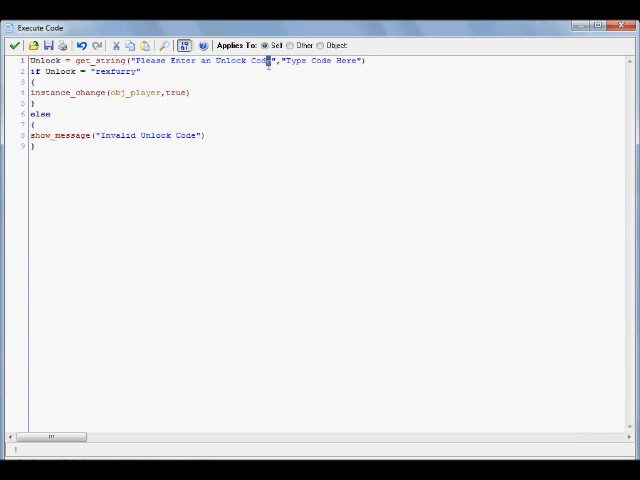
{"action": "double_click", "coordinate": [324, 60]}
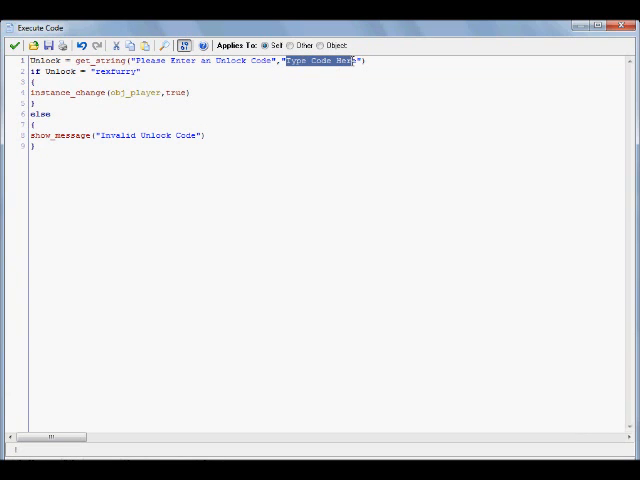
{"action": "left_click", "coordinate": [360, 60]}
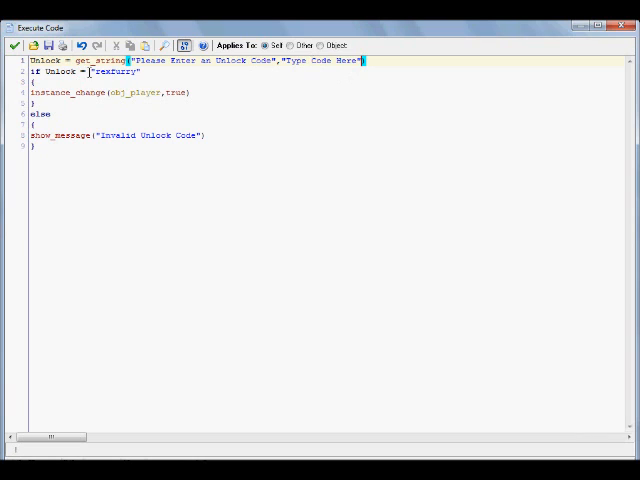
{"action": "double_click", "coordinate": [116, 72]}
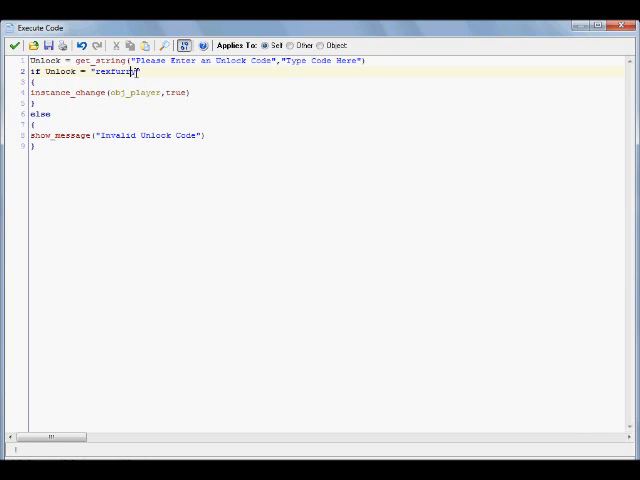
{"action": "double_click", "coordinate": [112, 72]}
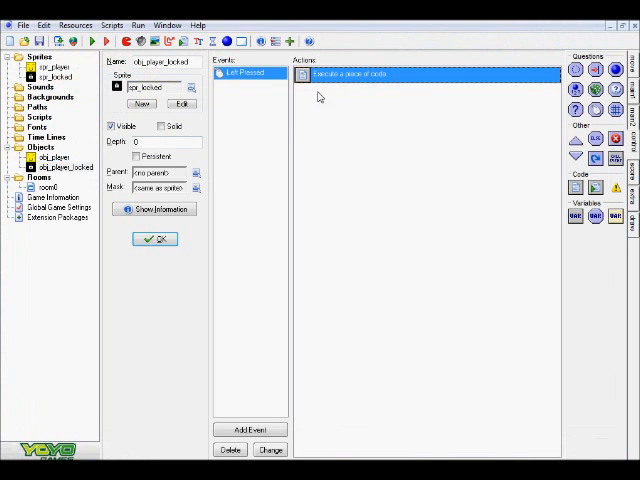
Change the invalid-code show_message text to 'wrong answer' in the code action.
{"action": "double_click", "coordinate": [360, 72]}
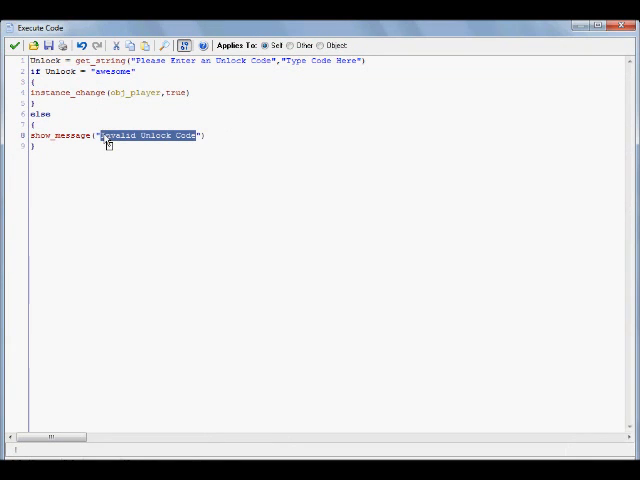
{"action": "type", "text": "wrong answer"}
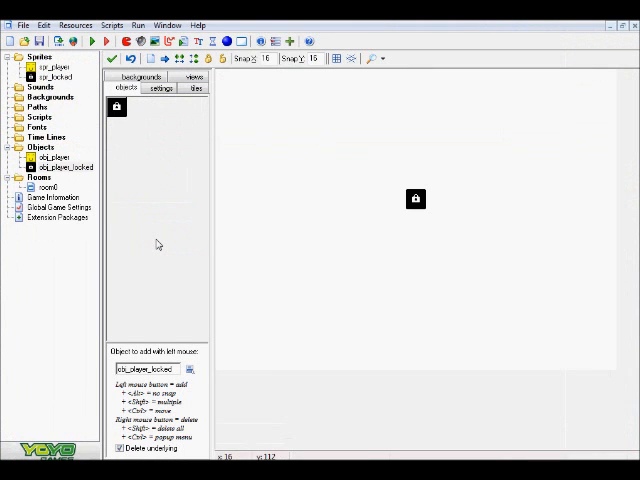
Run the game and start entering 'awes' into the locked object's unlock prompt.
{"action": "left_click", "coordinate": [56, 168]}
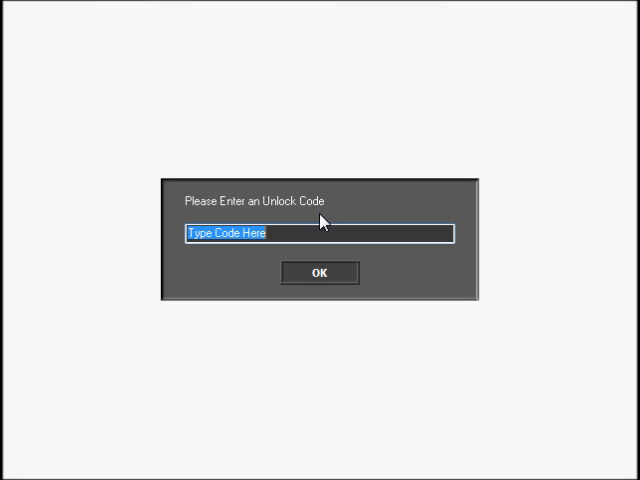
{"action": "mouse_move", "coordinate": [304, 130]}
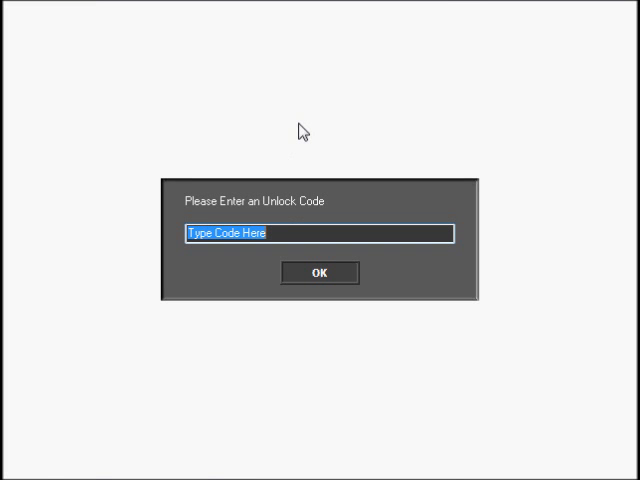
{"action": "type", "text": "awe"}
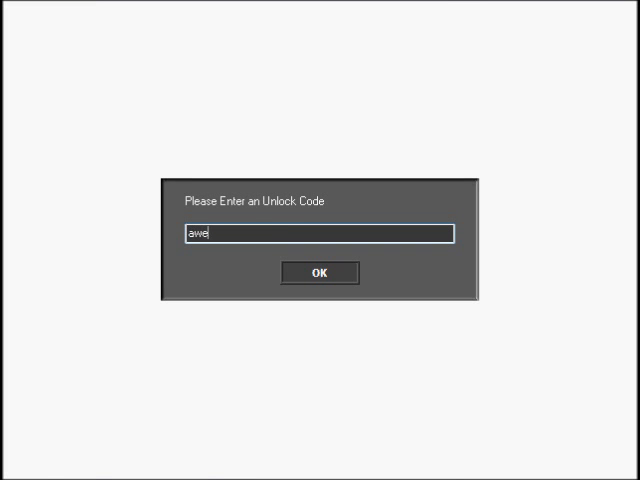
{"action": "type", "text": "s"}
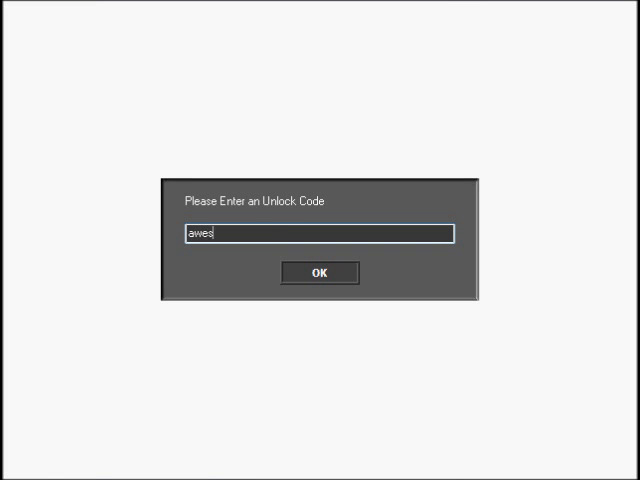